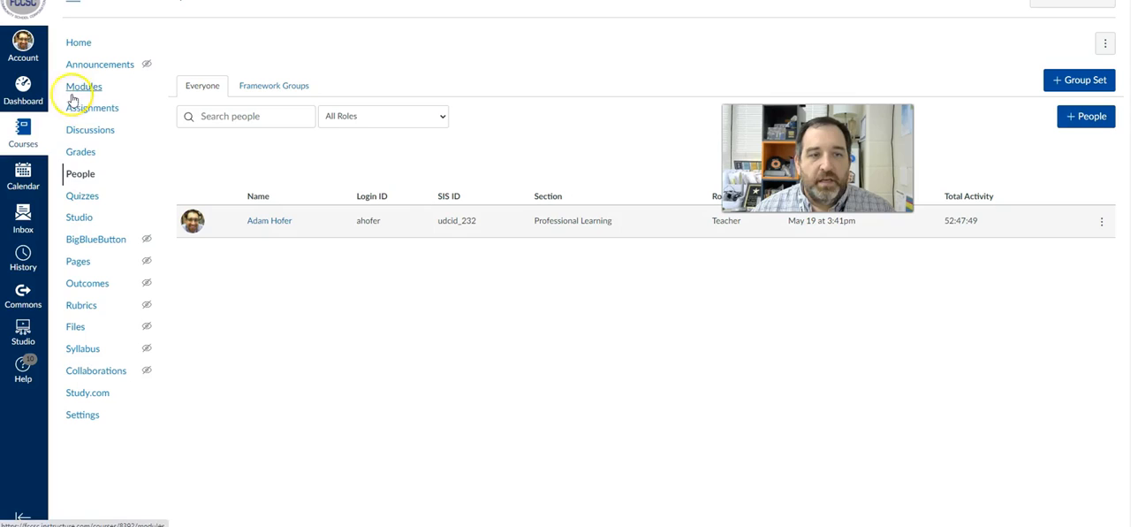
mouse_move(566, 122)
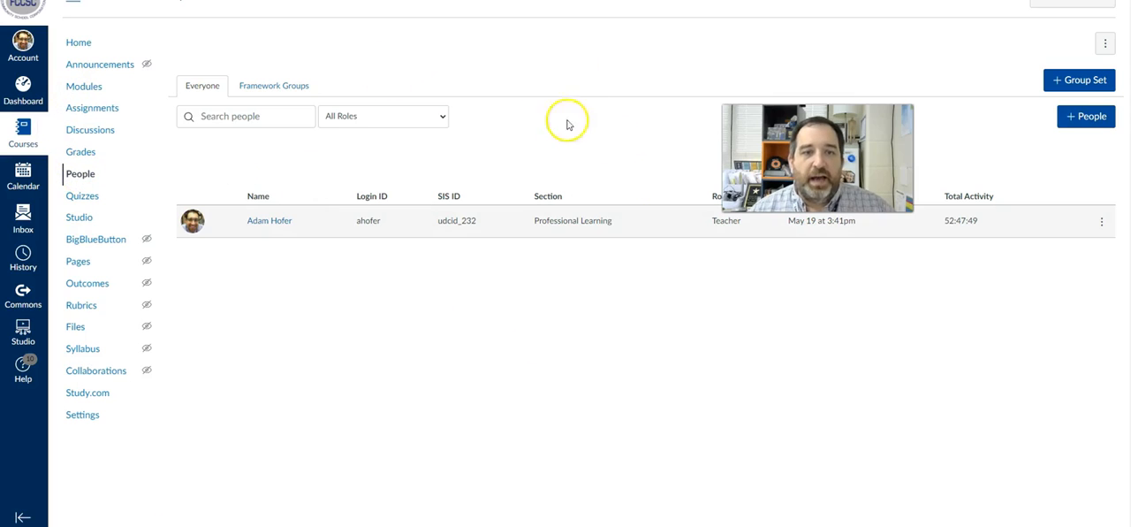
mouse_move(276, 396)
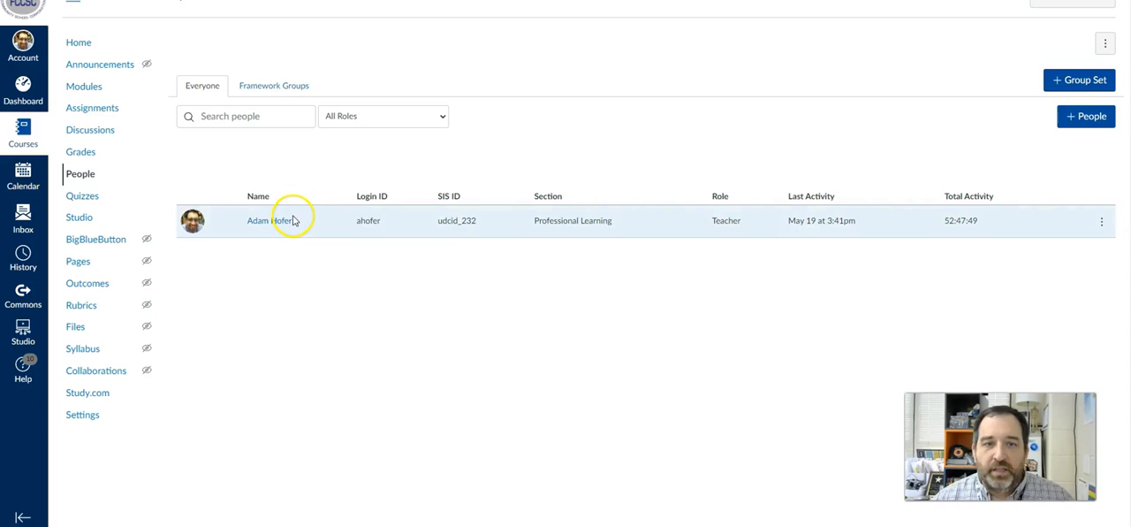
mouse_move(287, 173)
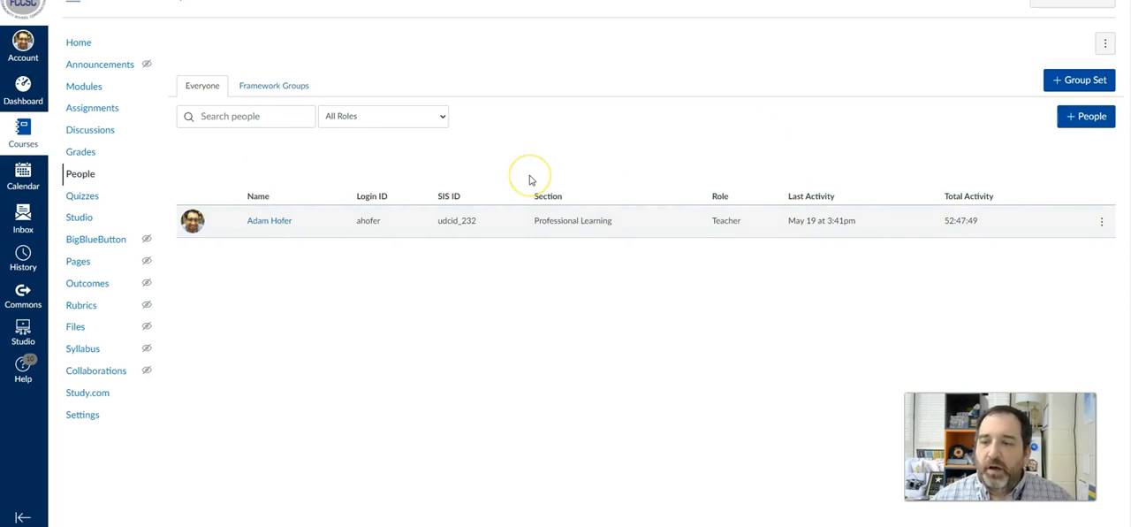
mouse_move(509, 174)
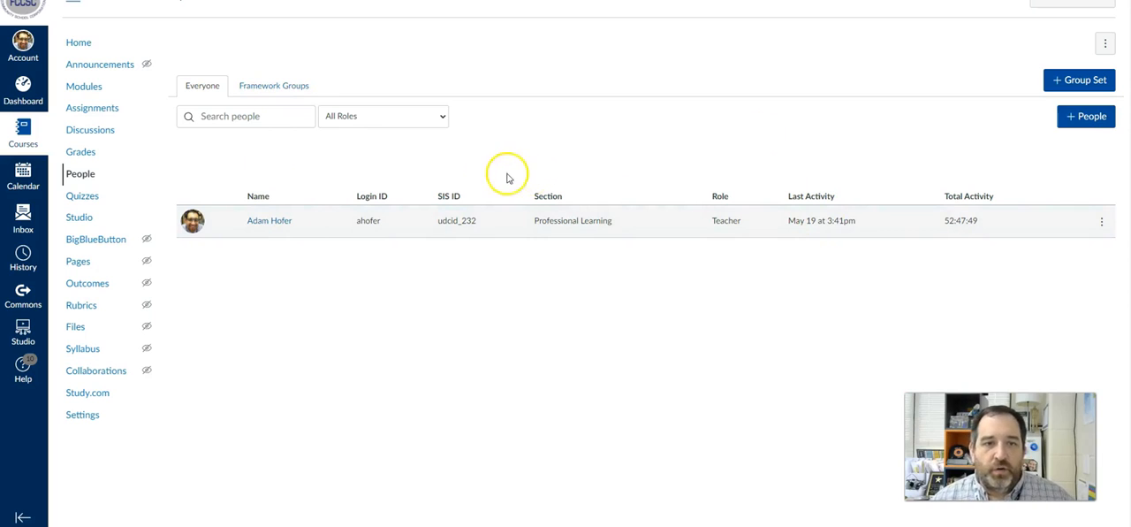
mouse_move(502, 162)
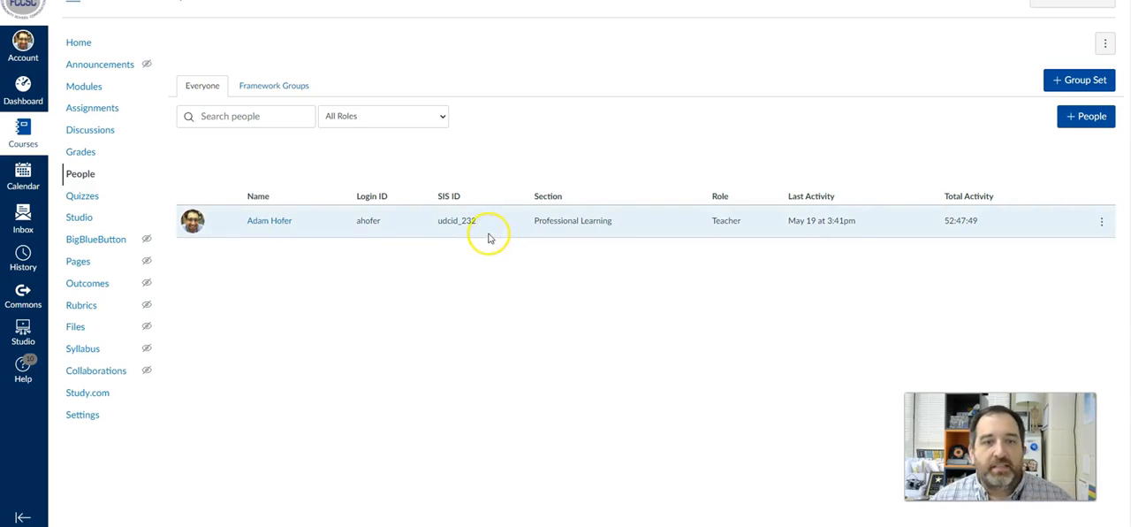
mouse_move(1052, 97)
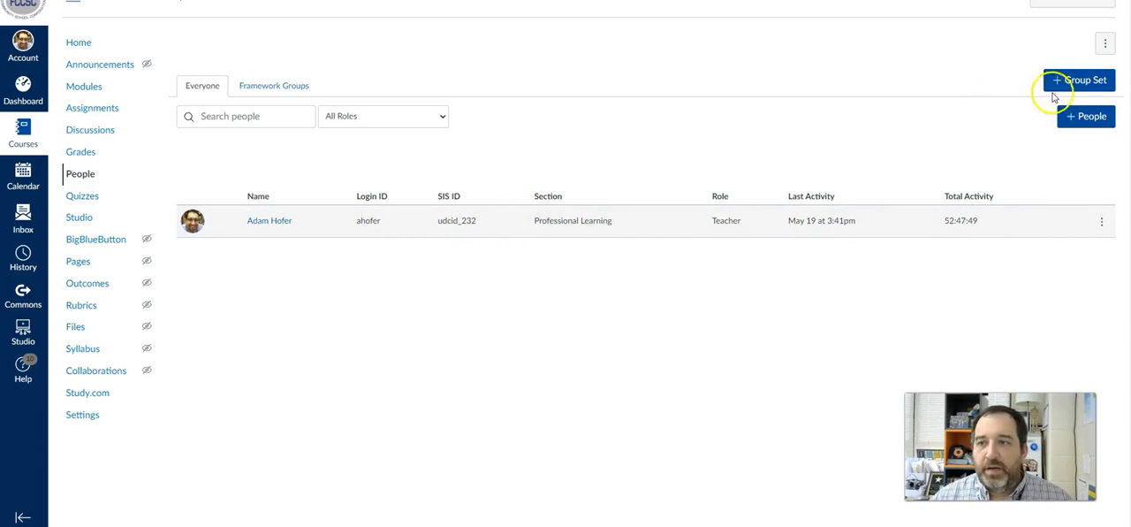
Start a new group set named 'Class Periods'.
left_click(1079, 81)
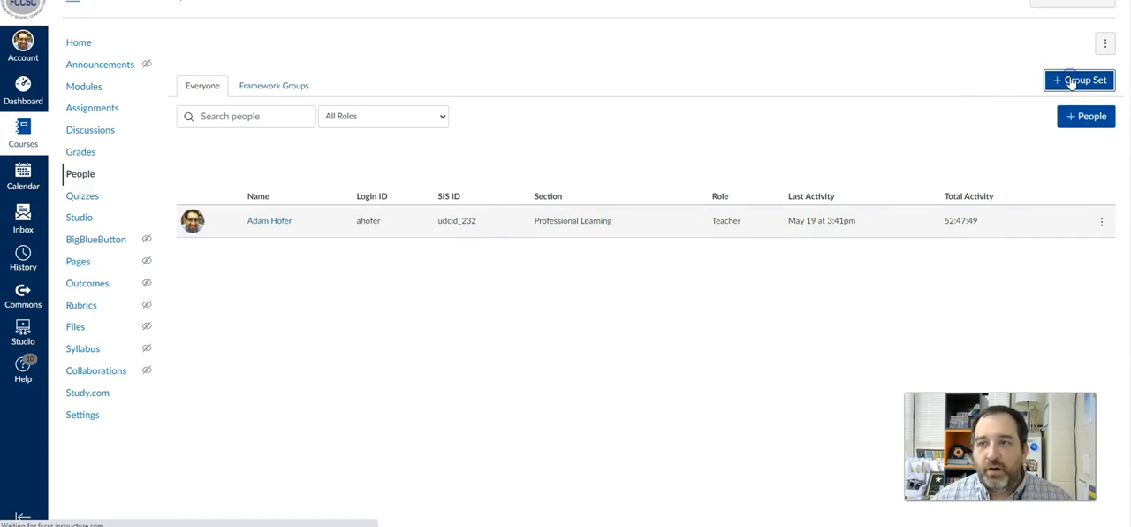
left_click(1078, 80)
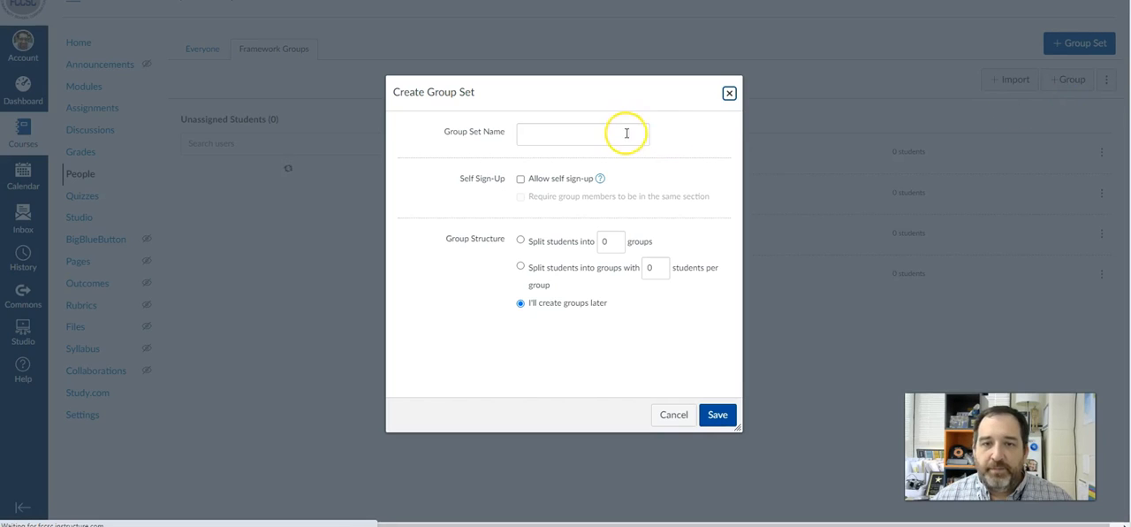
left_click(583, 135)
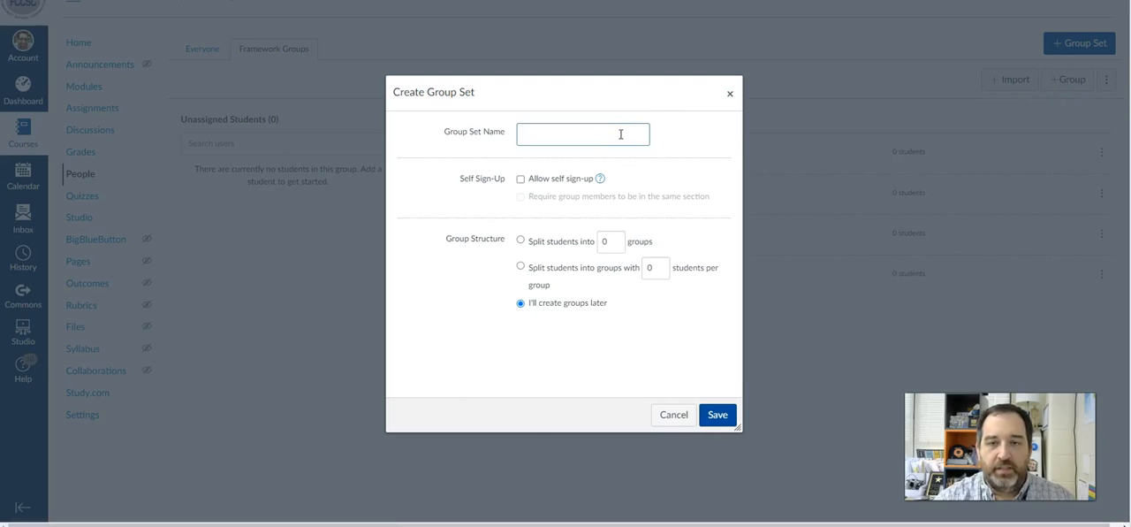
type("Class Periods")
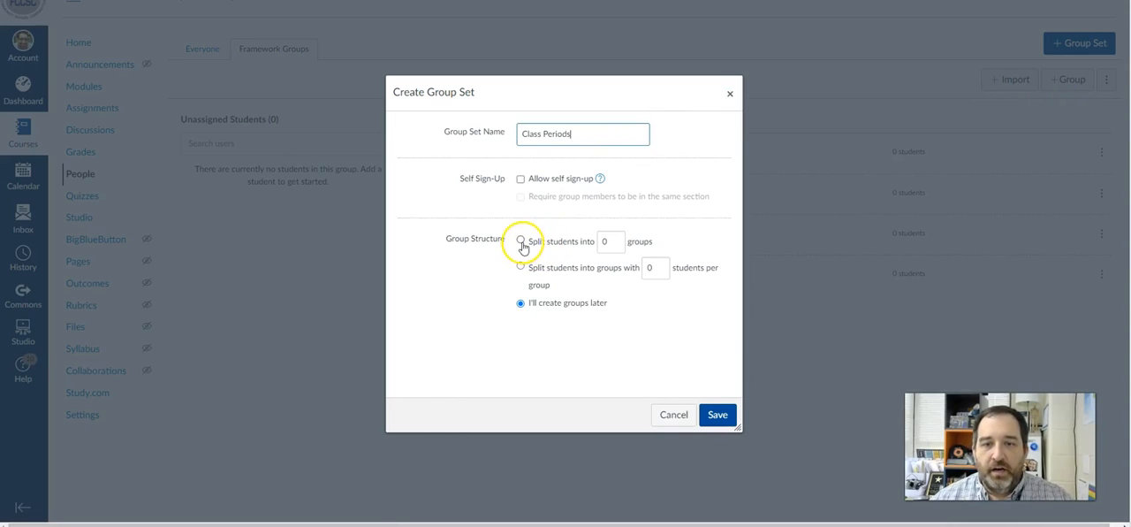
Split students into 3 groups, require same-section membership, and save the group set.
left_click(519, 240)
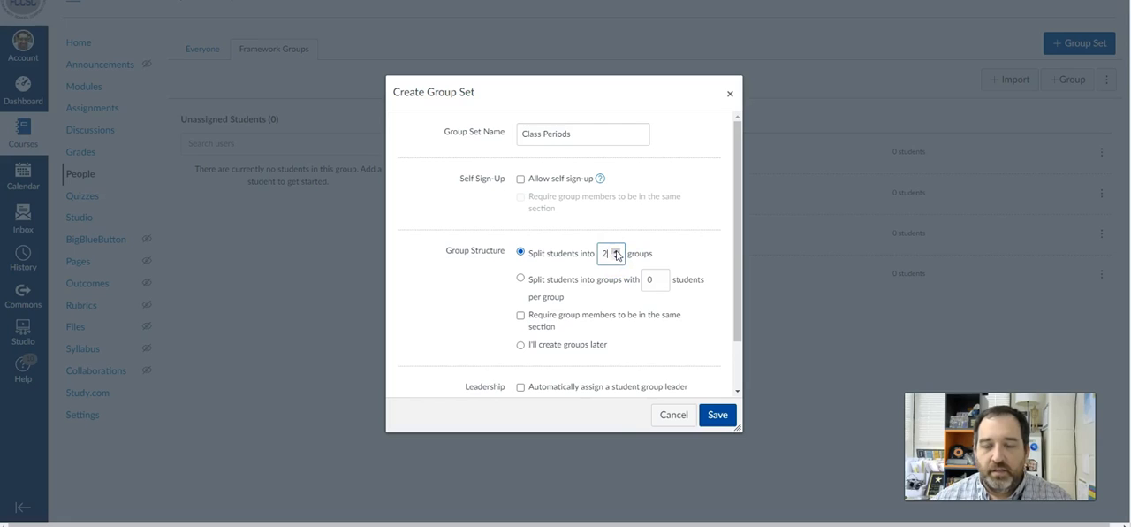
left_click(615, 249)
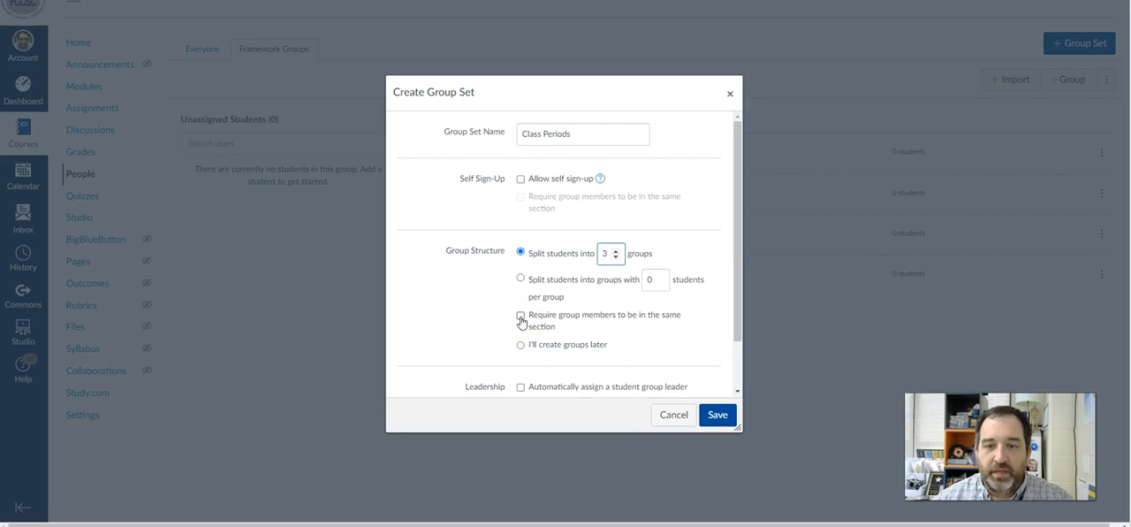
left_click(520, 317)
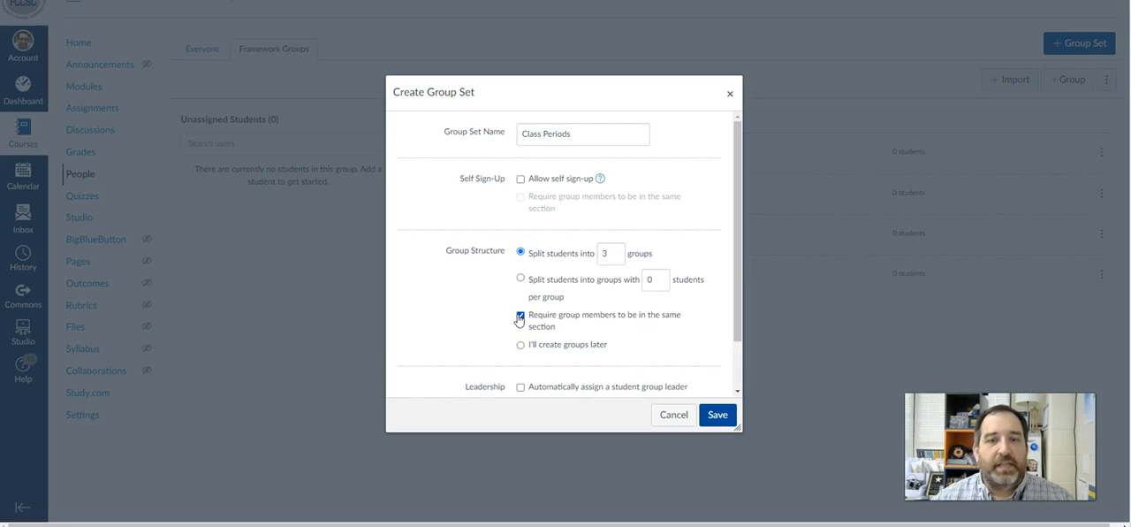
left_click(520, 316)
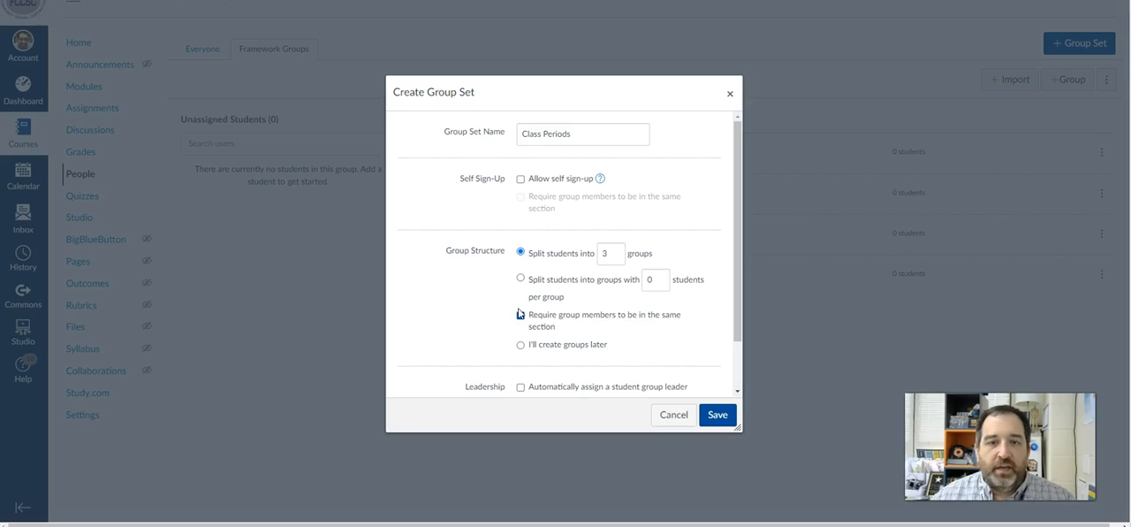
left_click(520, 314)
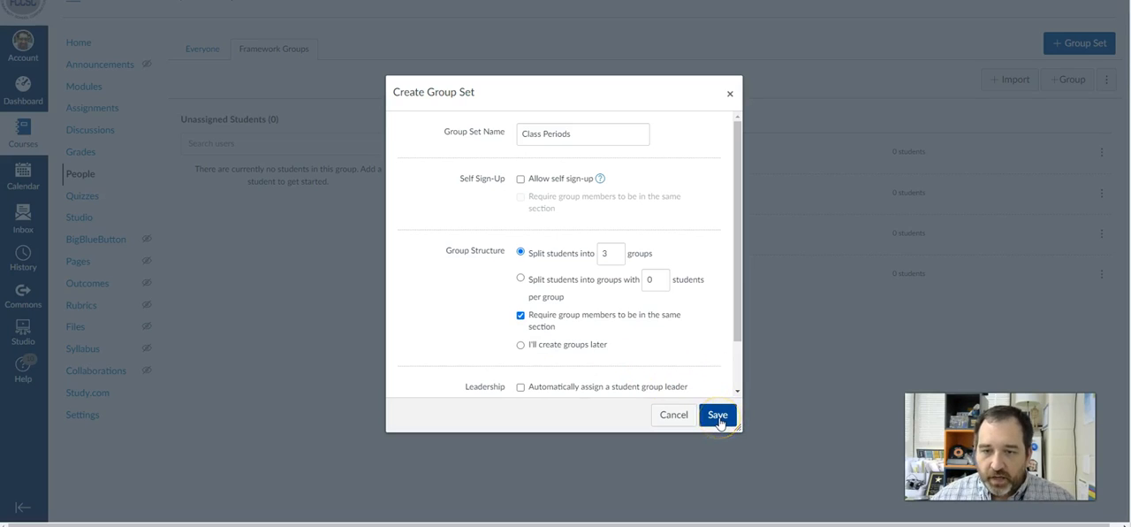
scroll("down", 3)
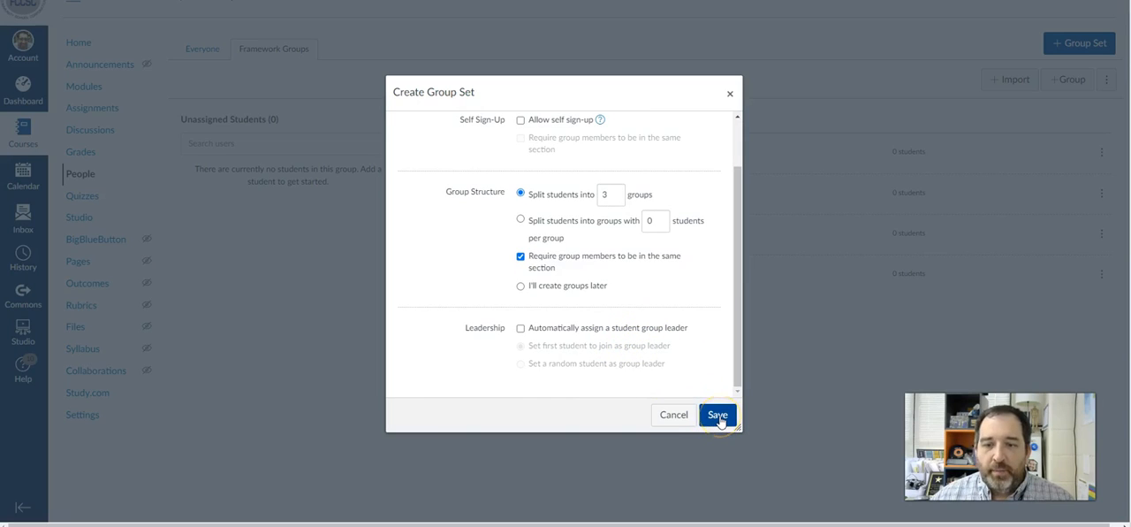
left_click(718, 414)
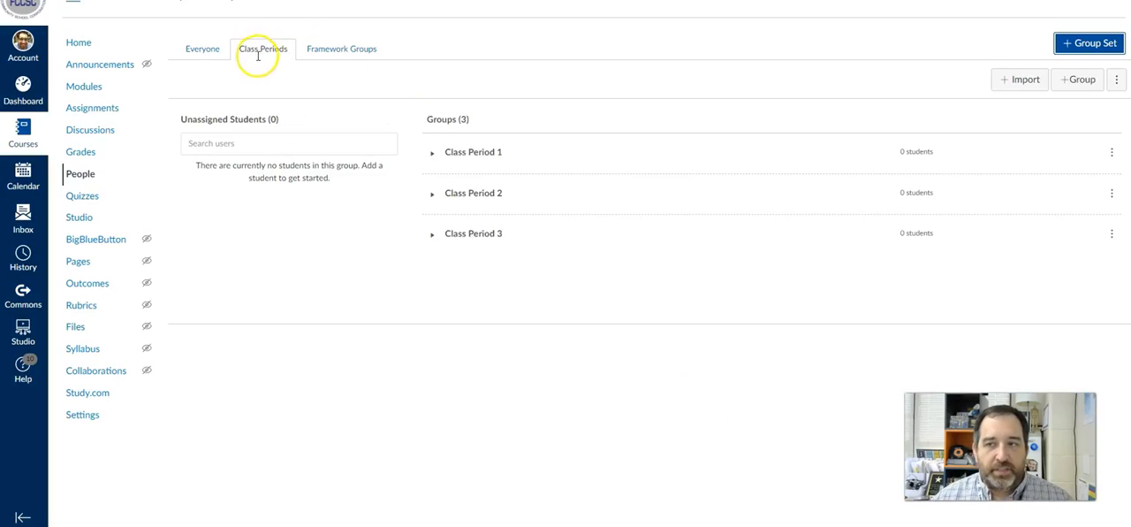
mouse_move(523, 164)
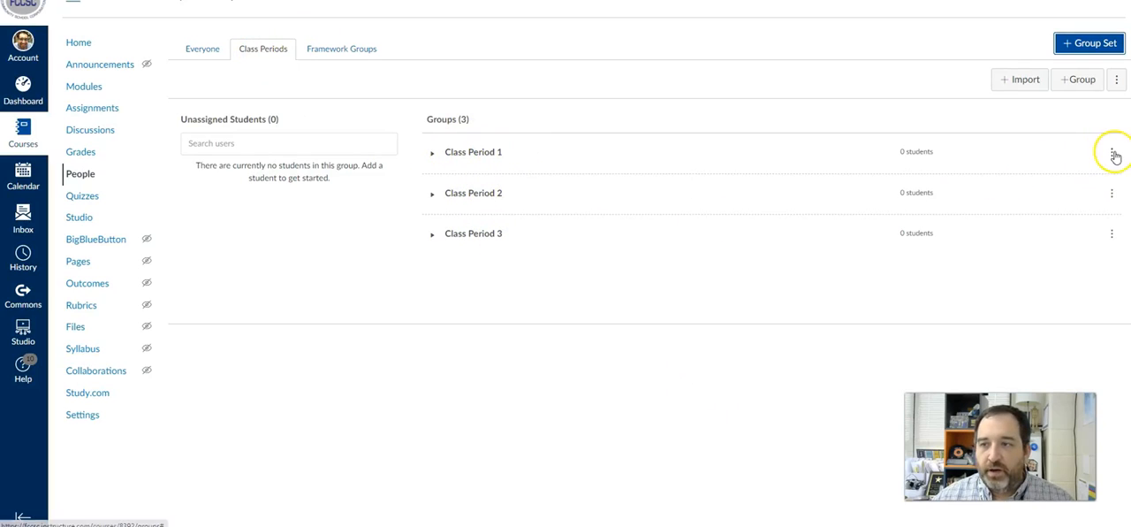
Rename the Class Period 1 group to 'Class Period 5' via its Edit action.
left_click(1112, 152)
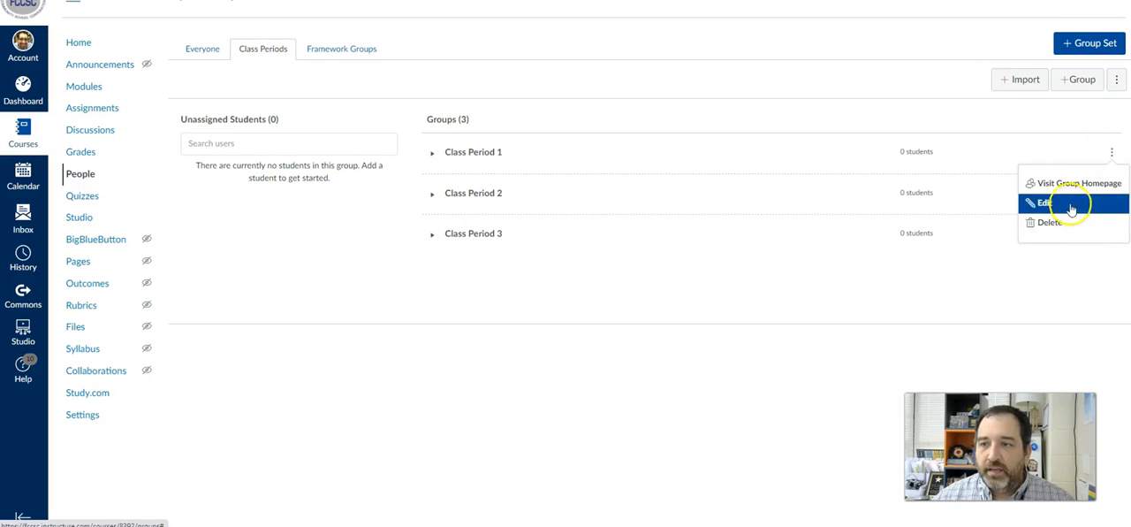
left_click(1047, 201)
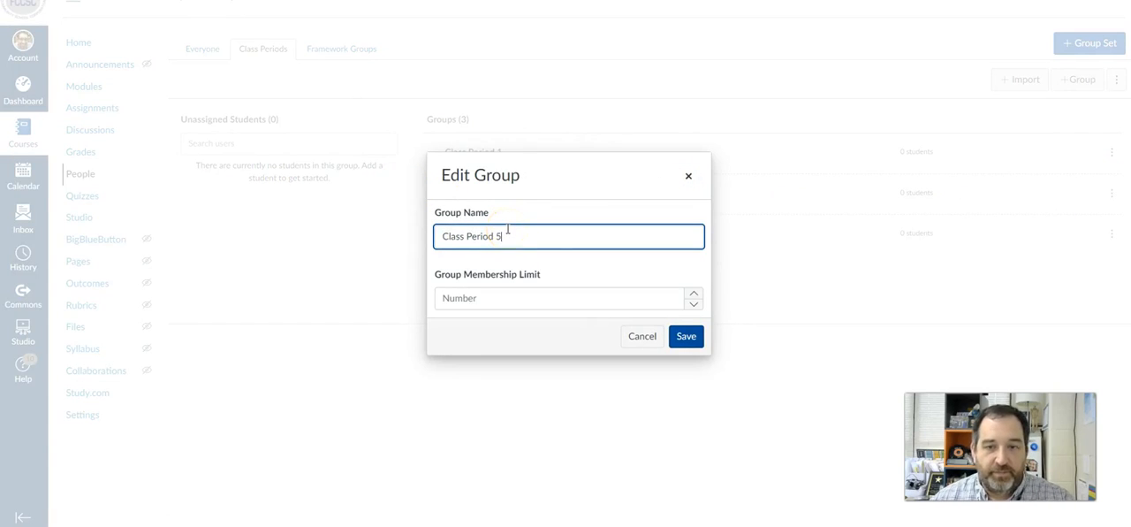
left_click(686, 336)
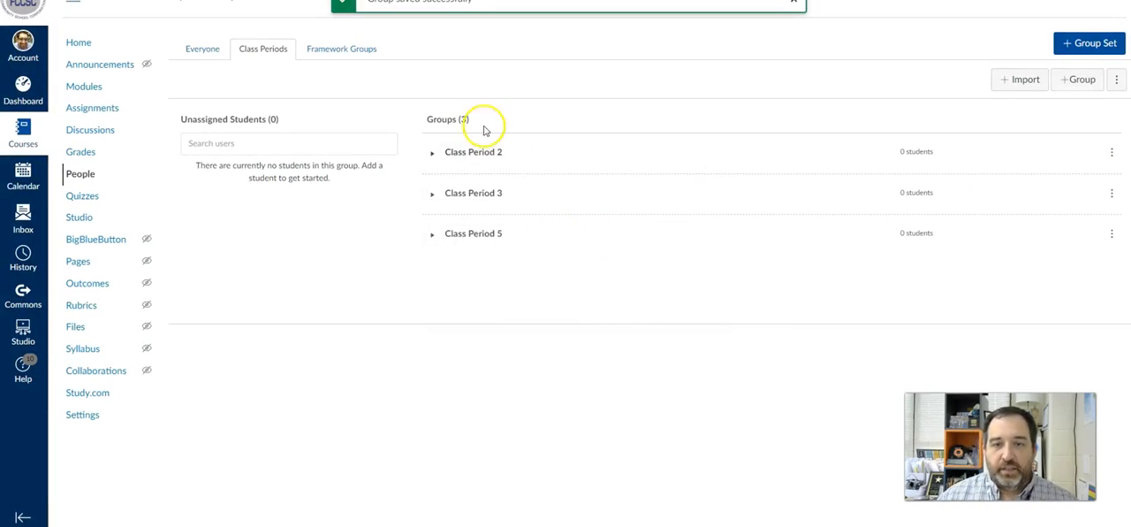
mouse_move(483, 216)
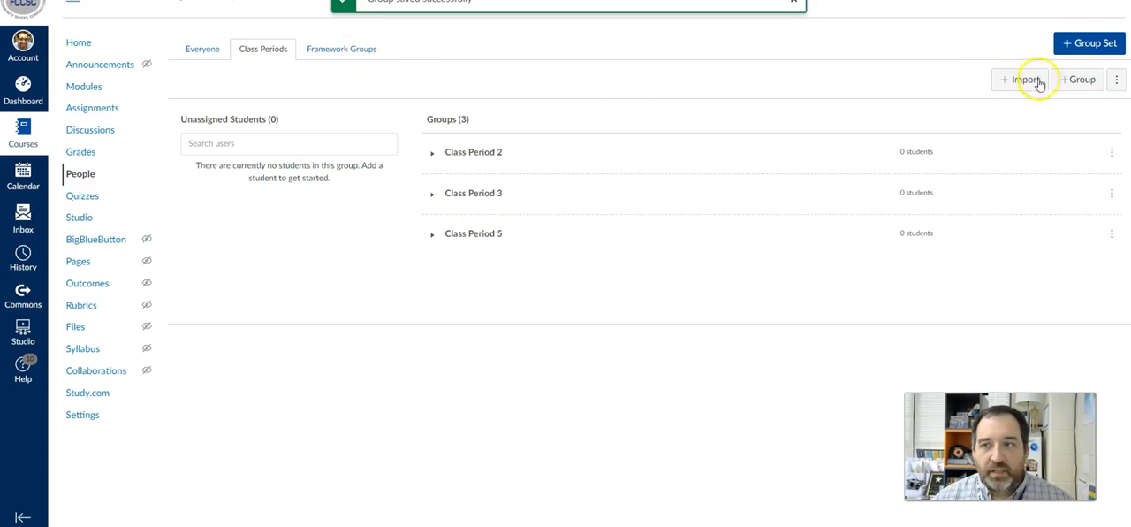
Start a new group set named 'Project'.
left_click(1089, 43)
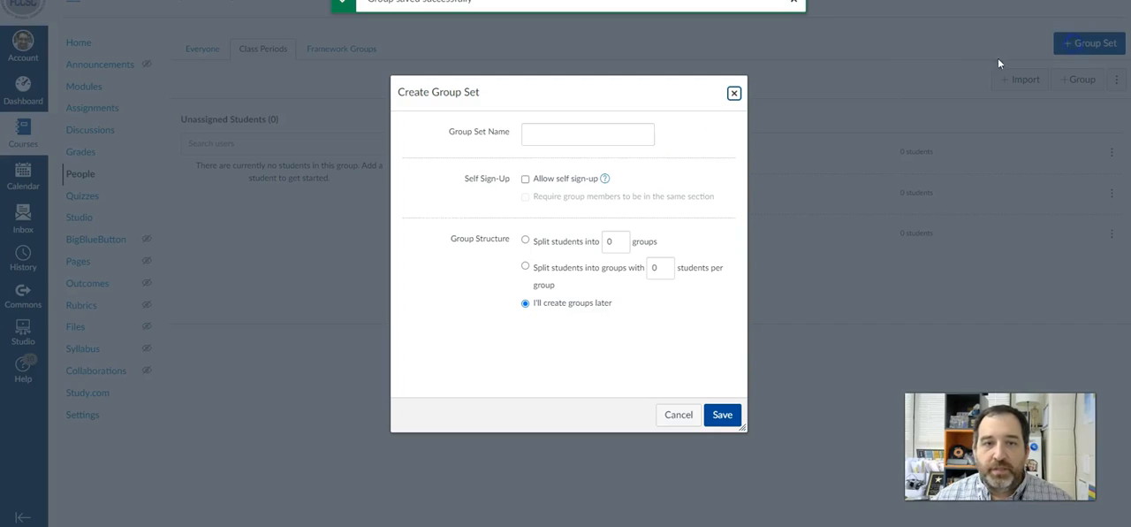
left_click(587, 134)
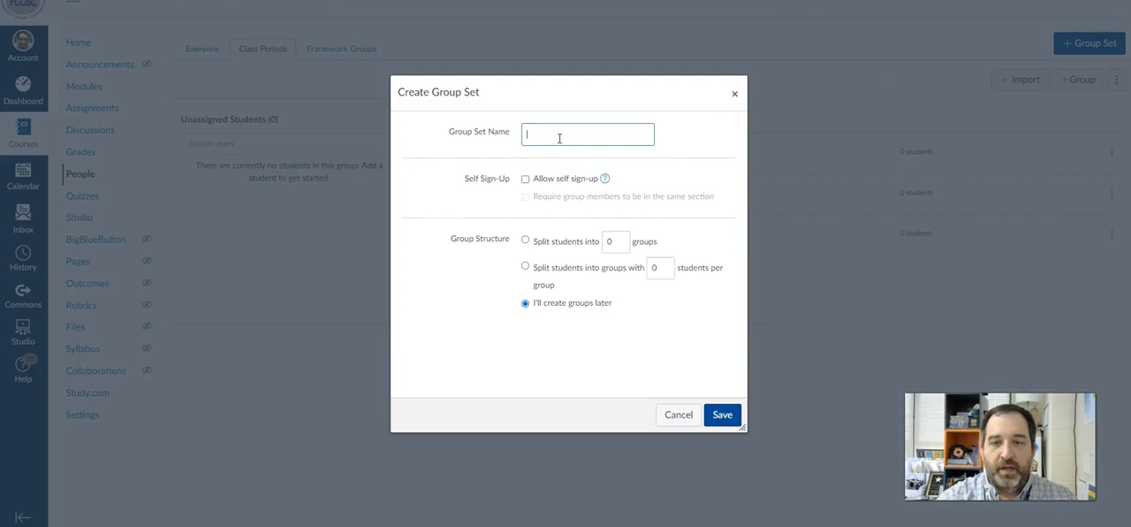
type("Project")
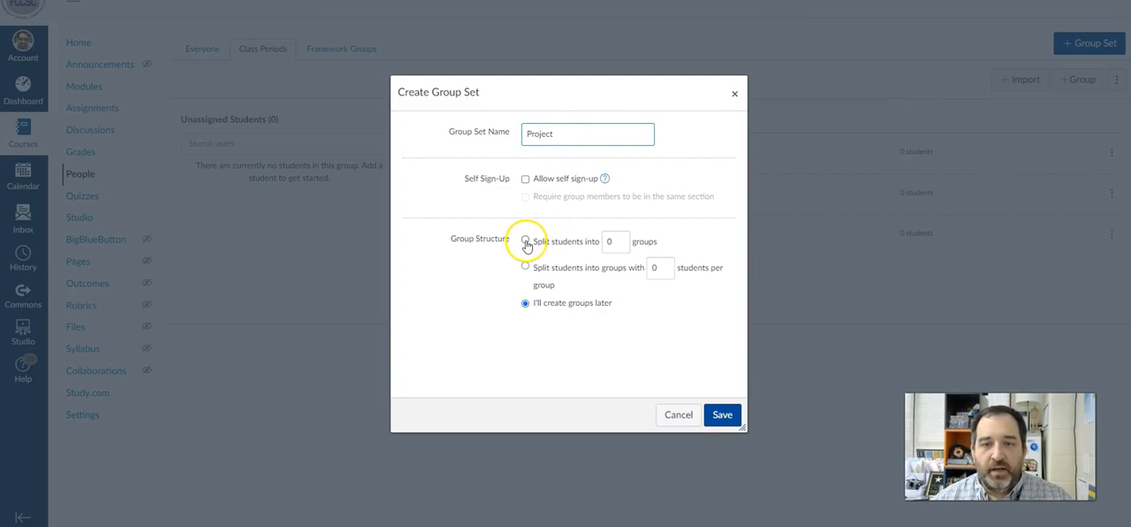
Split students into groups of 5 from the same section and save the Project group set.
left_click(527, 241)
type("5")
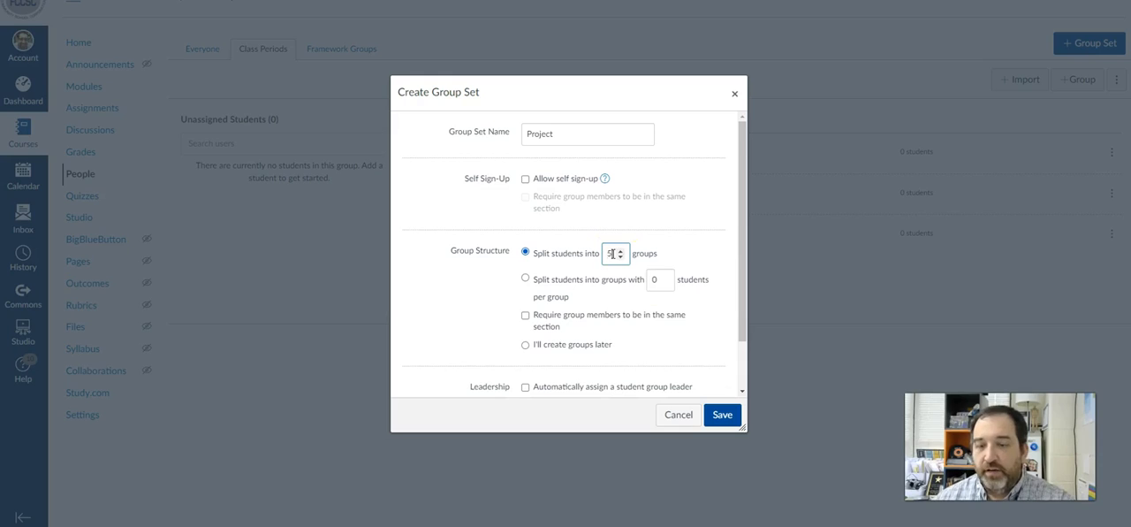
left_click(525, 278)
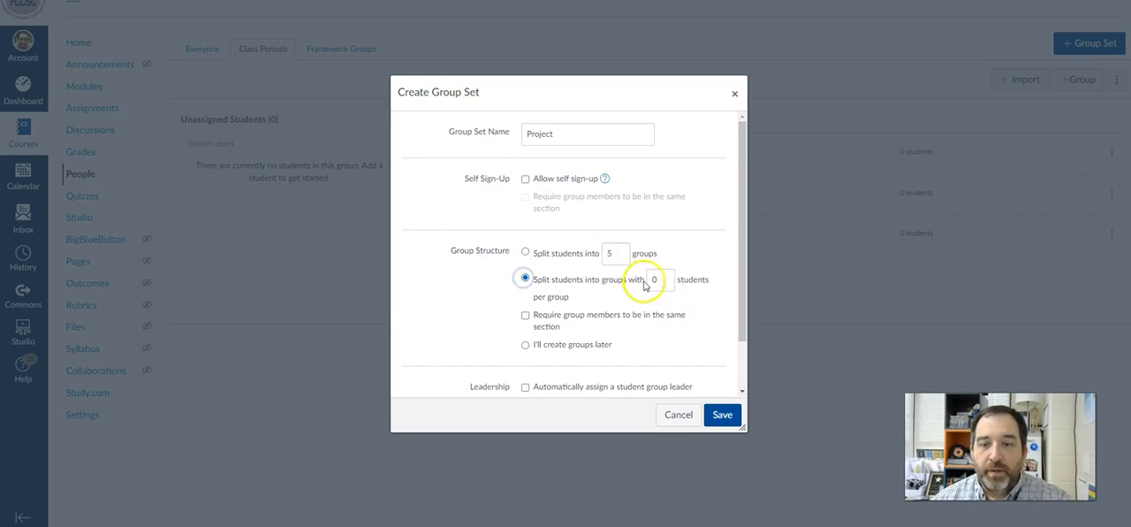
left_click(657, 279)
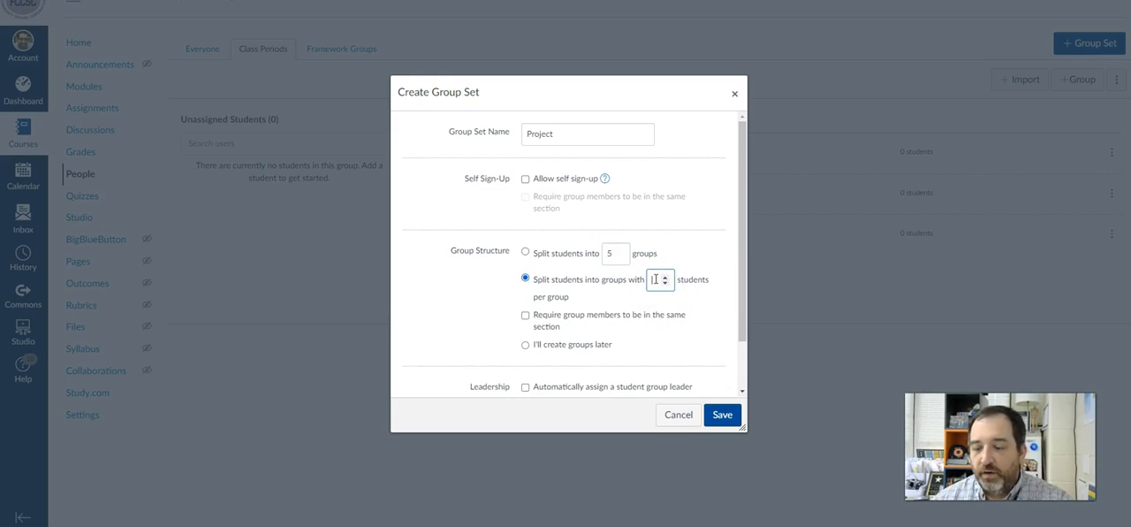
type("5")
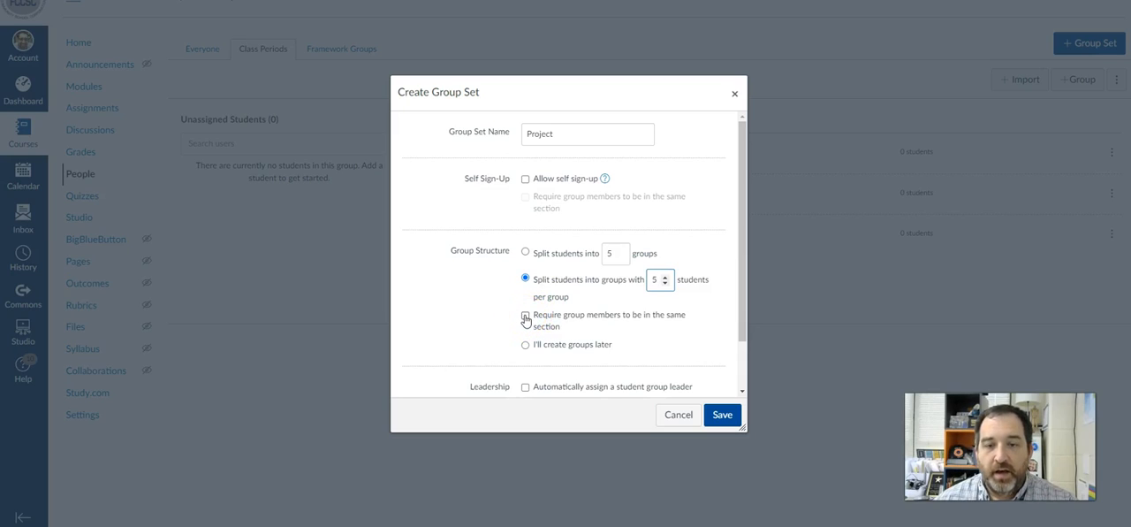
left_click(525, 315)
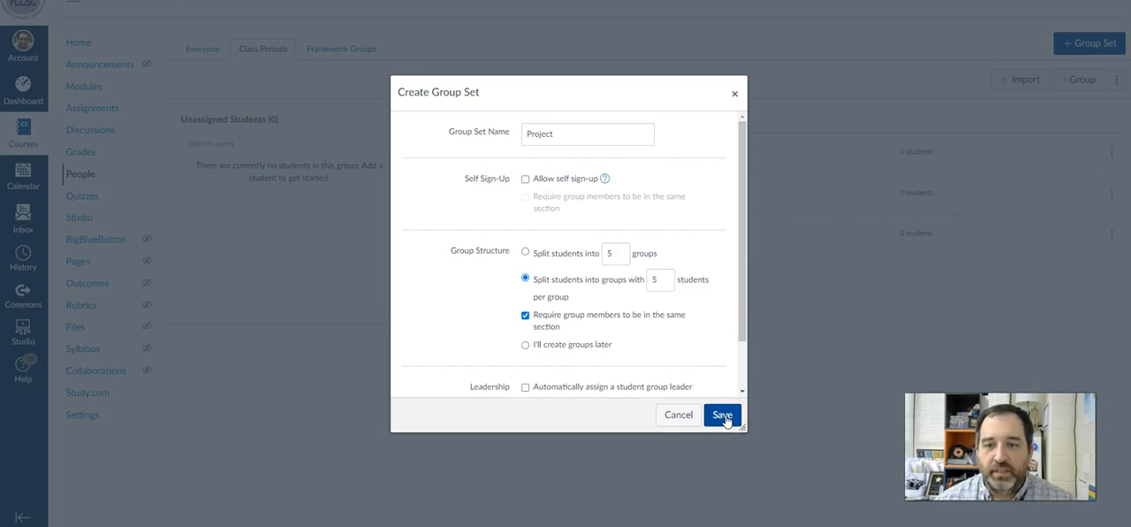
left_click(721, 414)
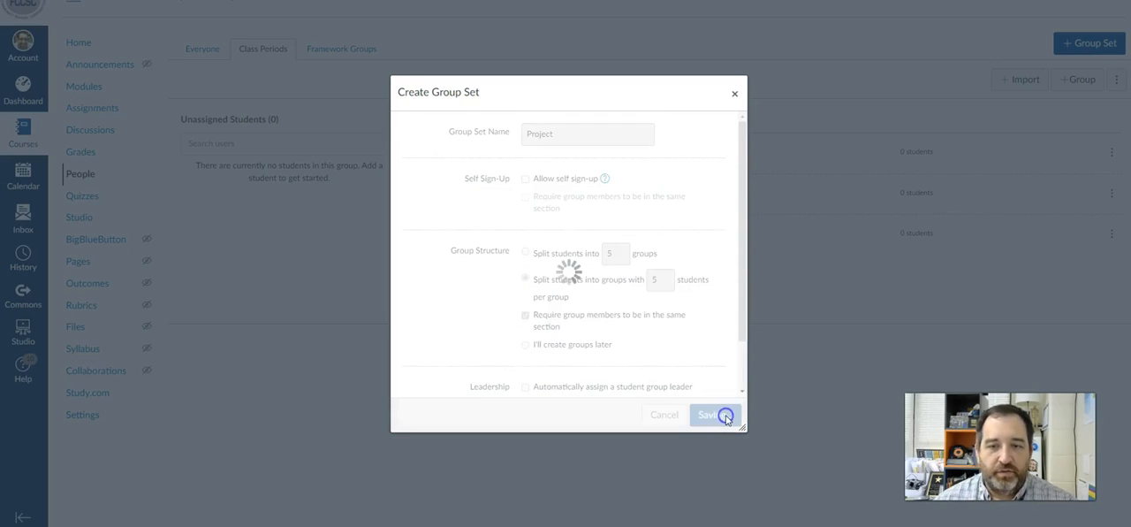
left_click(711, 414)
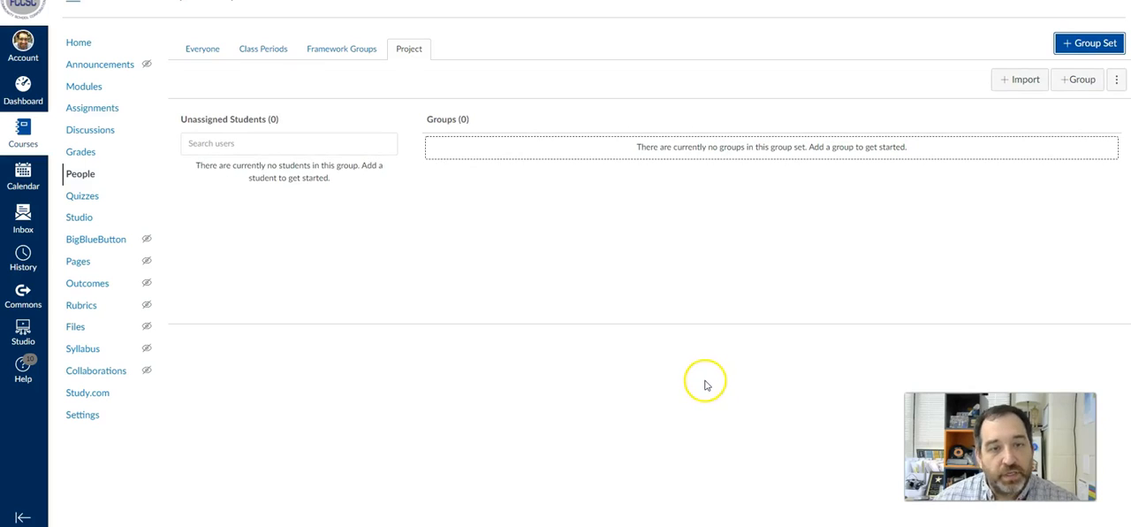
mouse_move(700, 180)
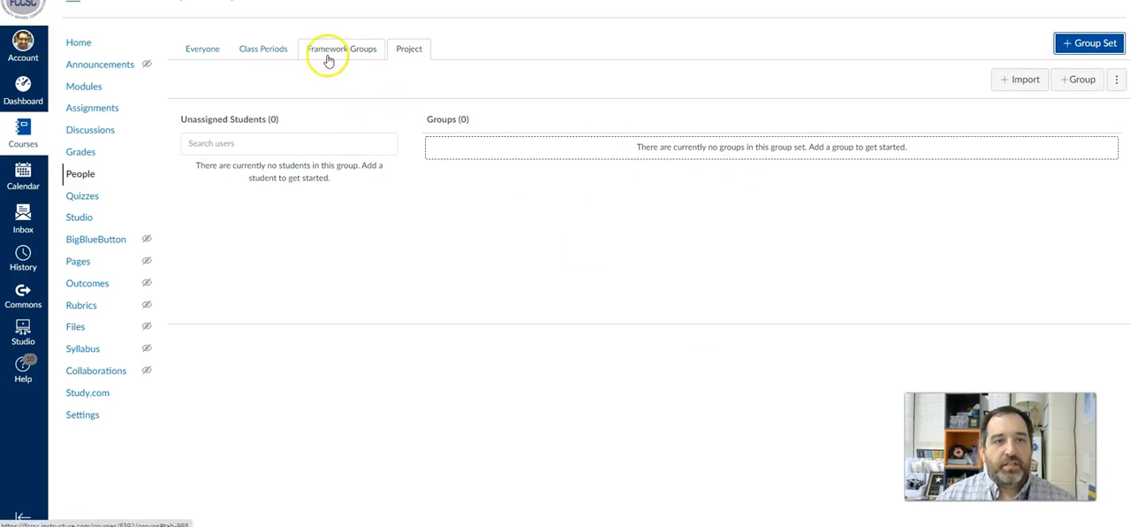
mouse_move(346, 67)
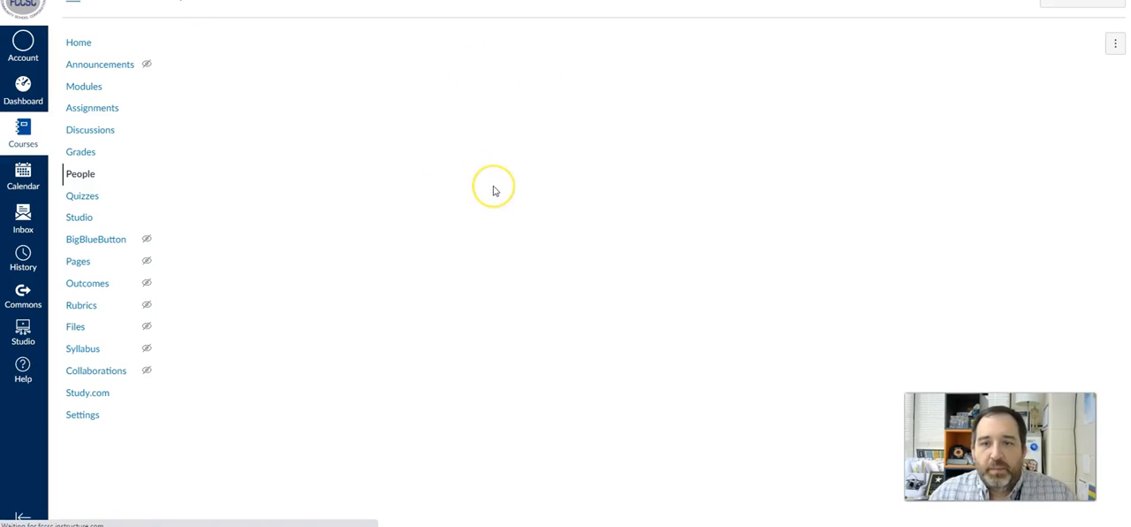
Return to the People page's Everyone list from the Project tab.
left_click(82, 173)
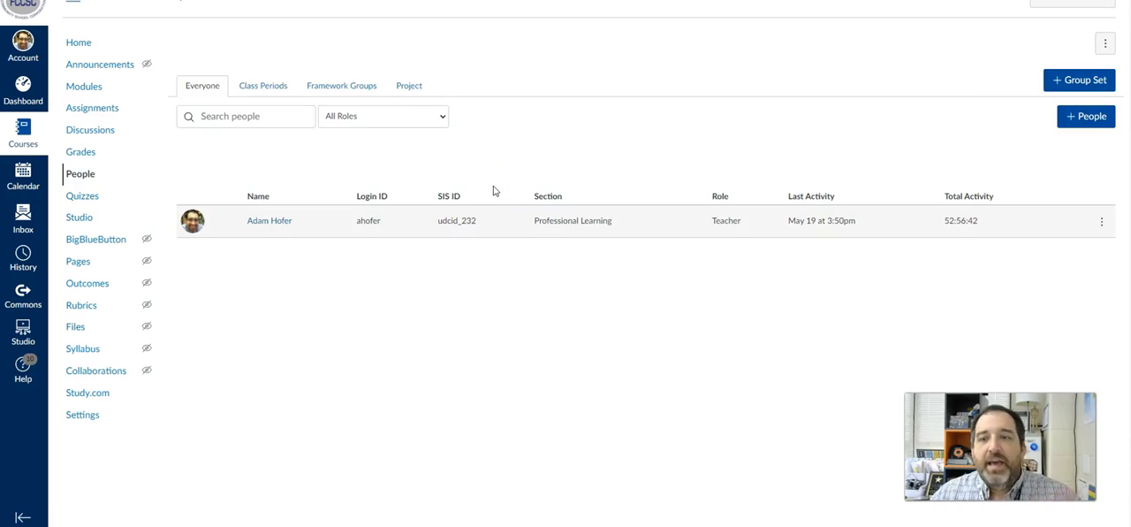
mouse_move(491, 191)
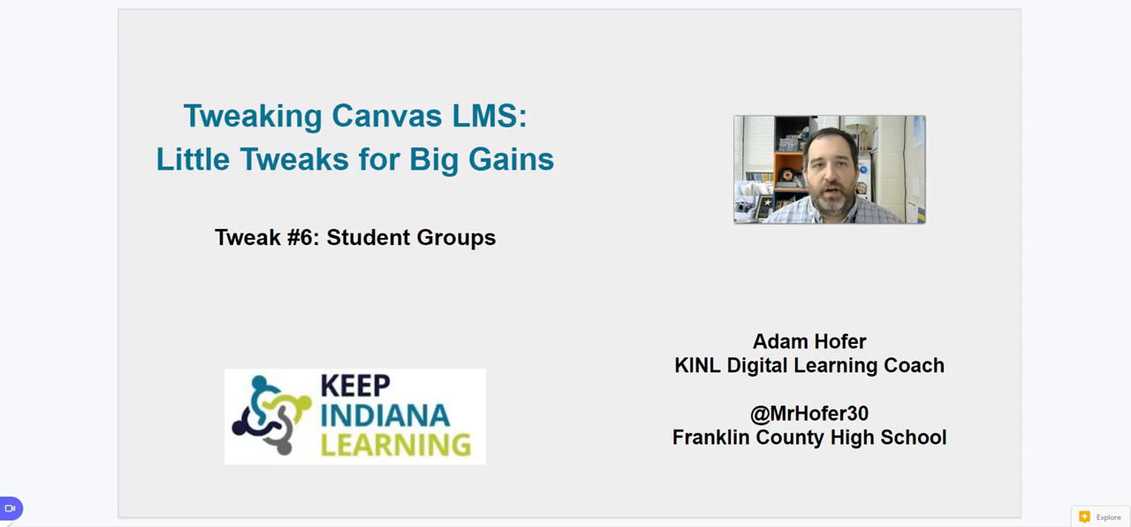
mouse_move(523, 108)
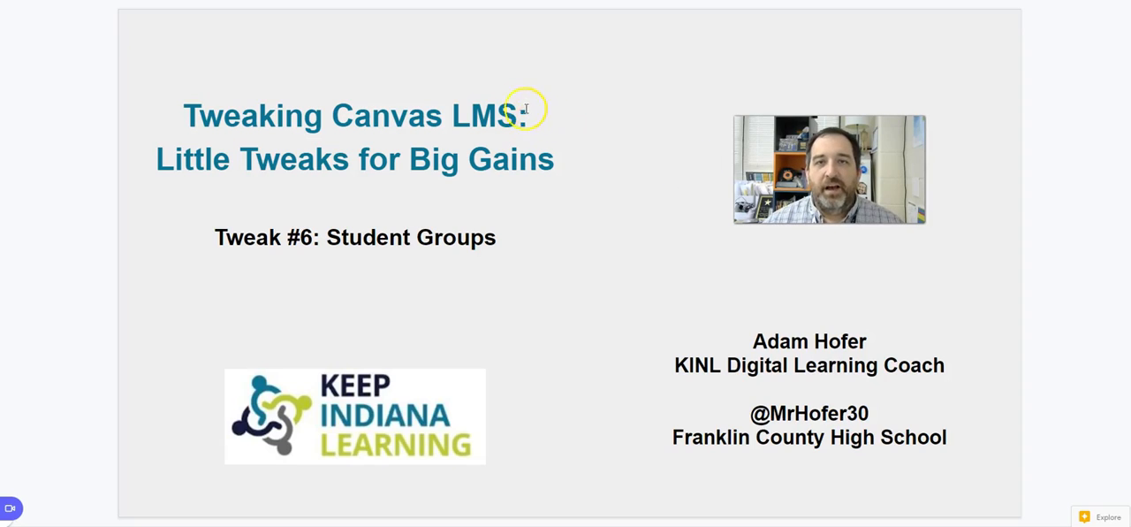